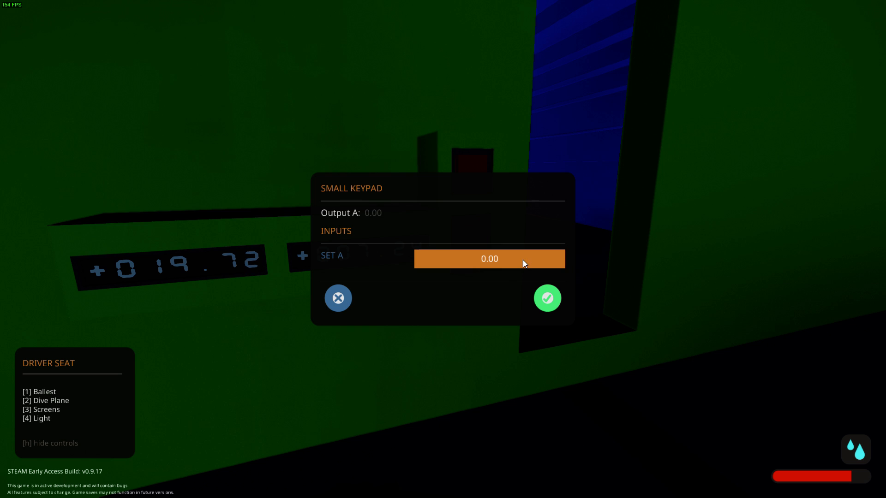
Enter the keypad's Set A value (logged as -420) and submit it.
text(-420)
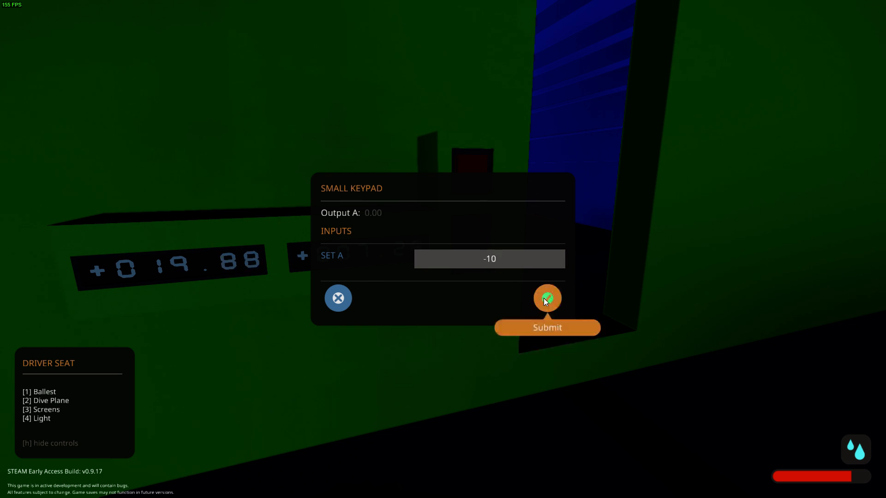
click(548, 299)
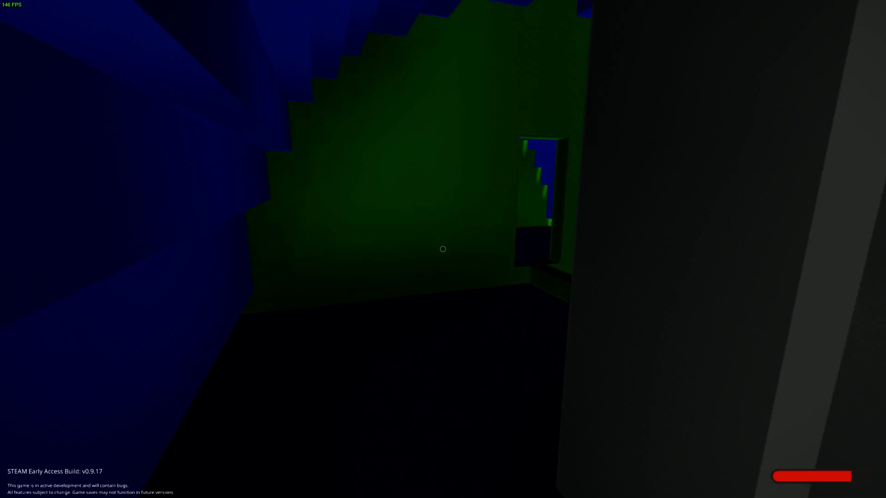
Leave the keypad with Escape after walking through the sub's interior.
key(Escape)
text(-55)
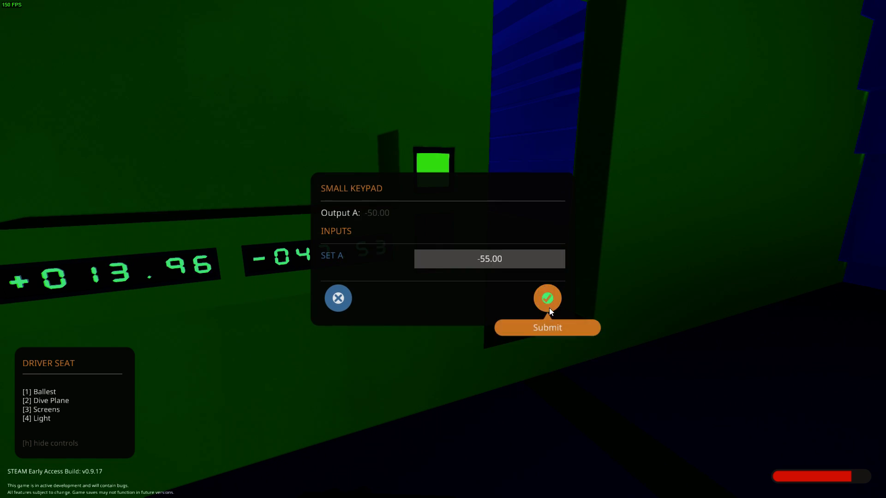
Submit -55.00 as the Set A value on the small keypad.
click(548, 298)
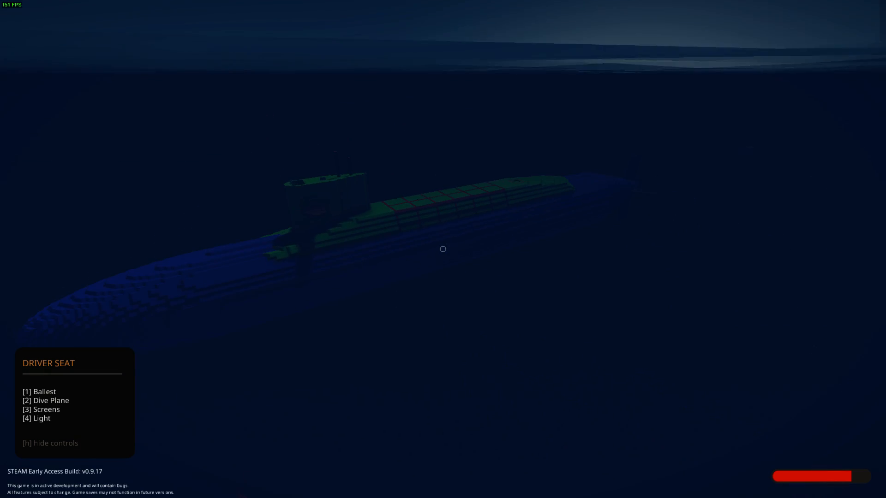